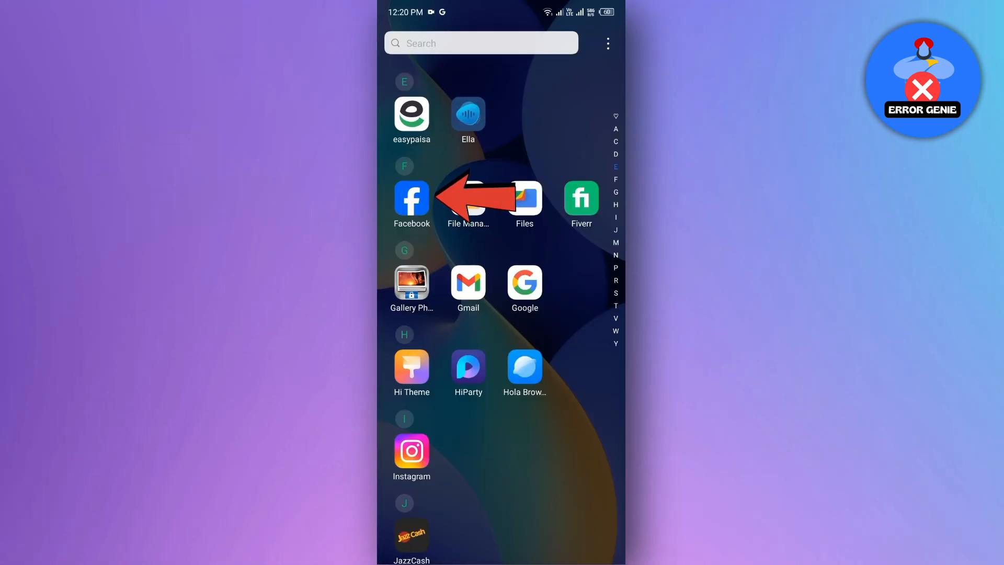
Step: Launch the Facebook app from the app drawer to reach the home feed
left_click(411, 199)
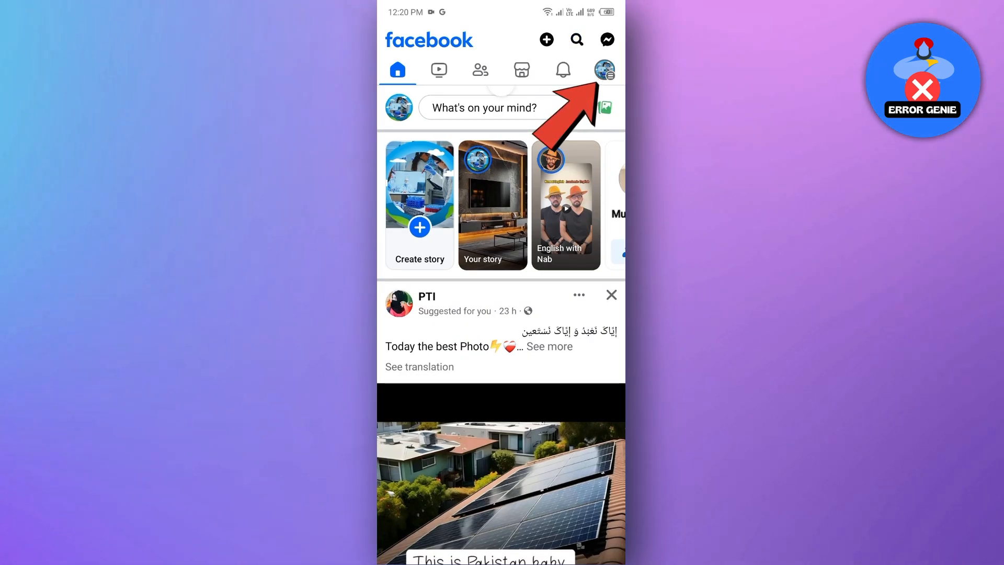
Step: Go through the main menu's Settings & privacy group to reach Settings with Accounts Centre
left_click(602, 70)
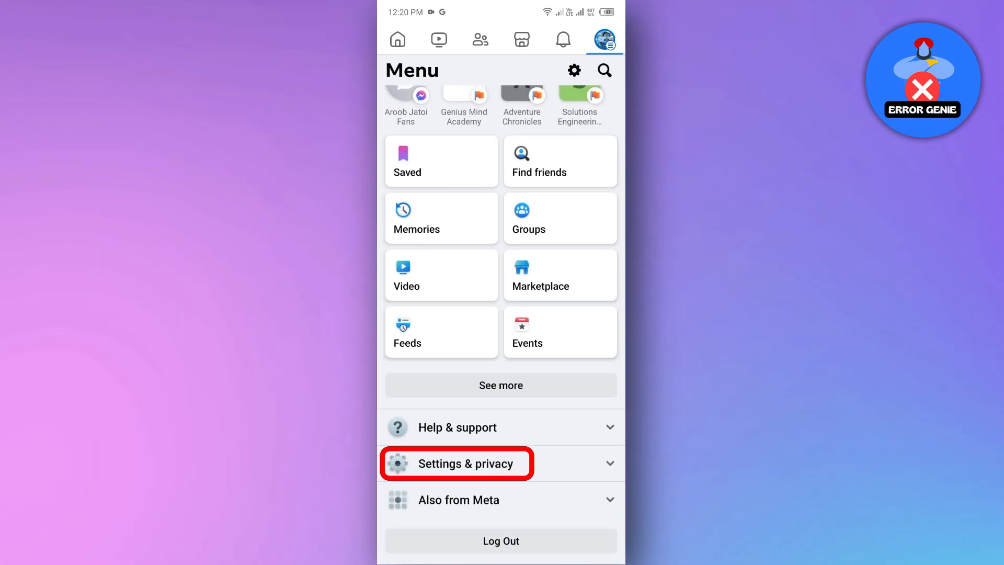
left_click(457, 463)
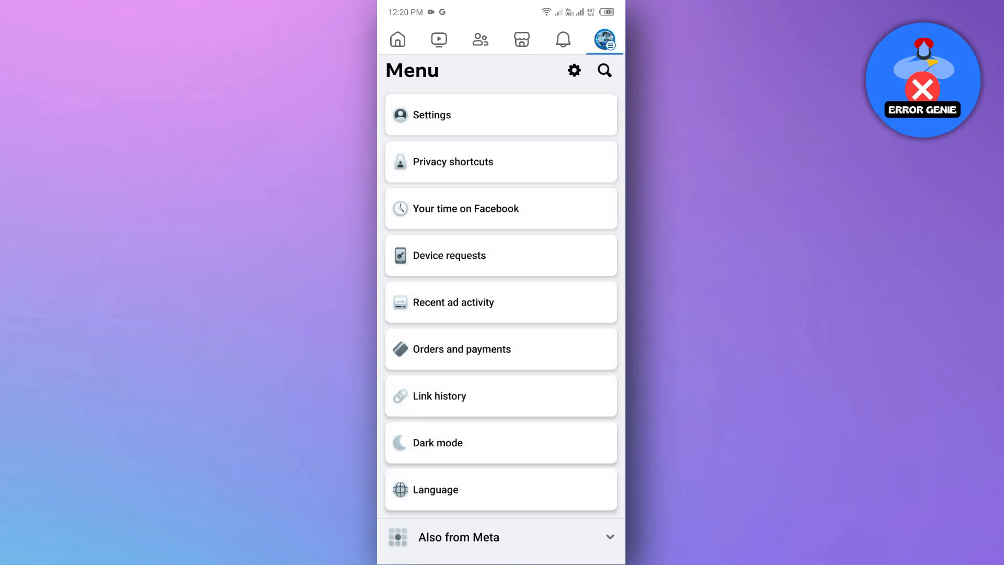
left_click(431, 115)
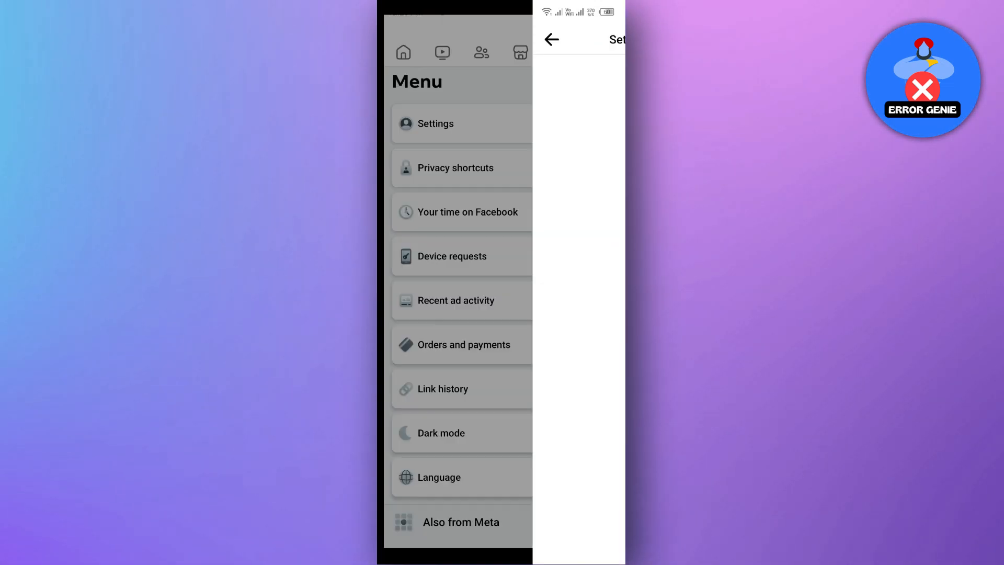
left_click(437, 123)
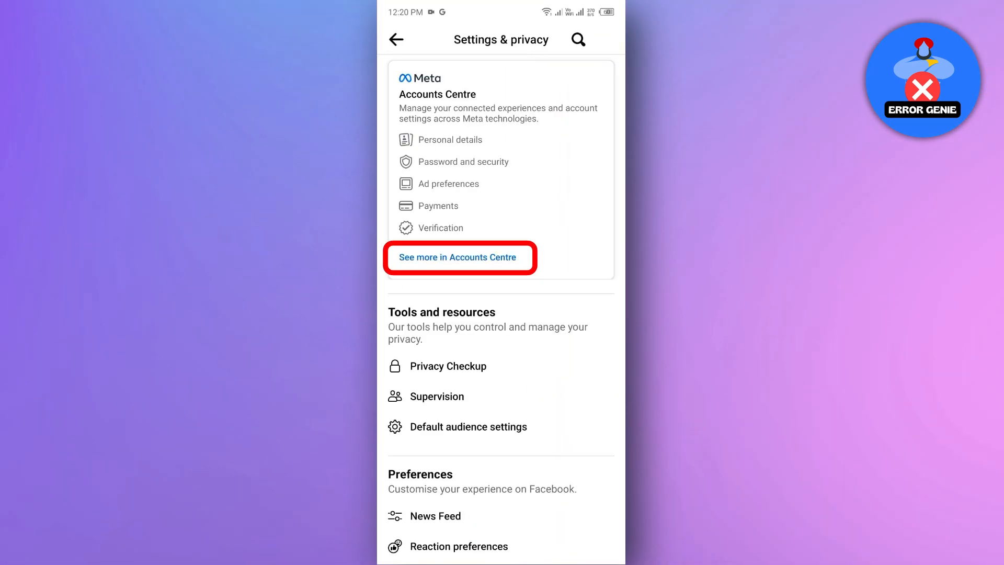
Step: Reach the account login activity via Accounts Centre, Password and security, Where you're logged in
left_click(458, 258)
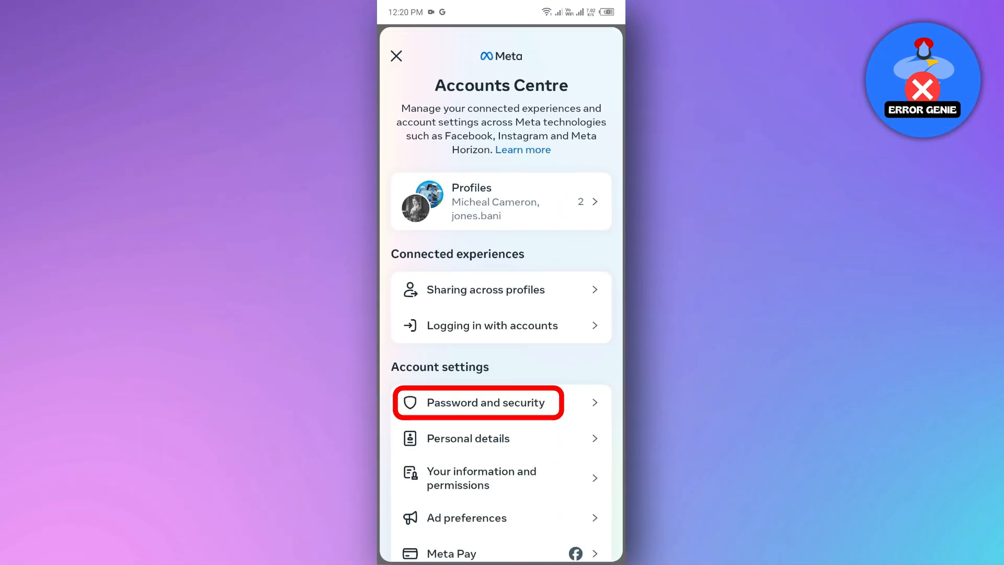
left_click(476, 403)
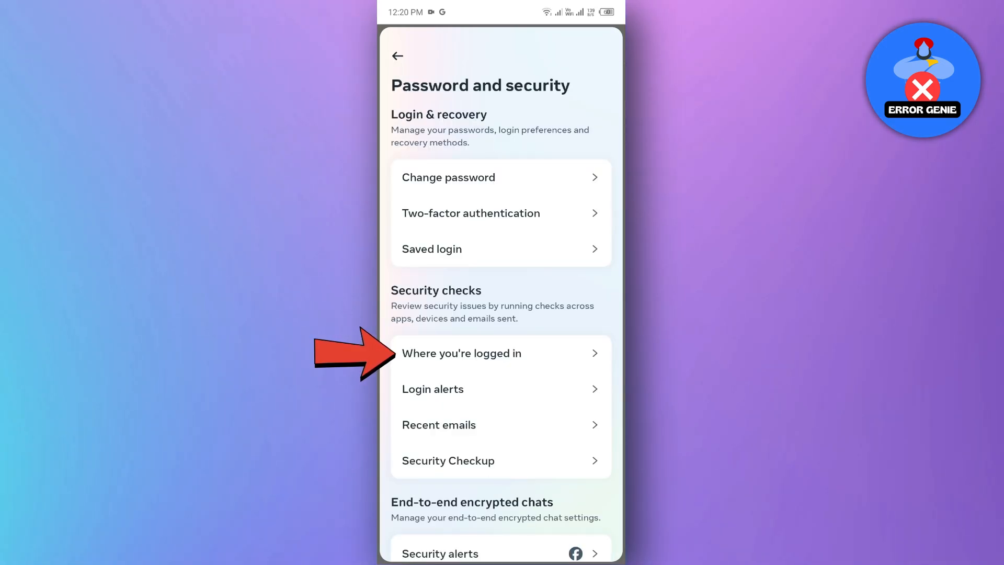
left_click(461, 353)
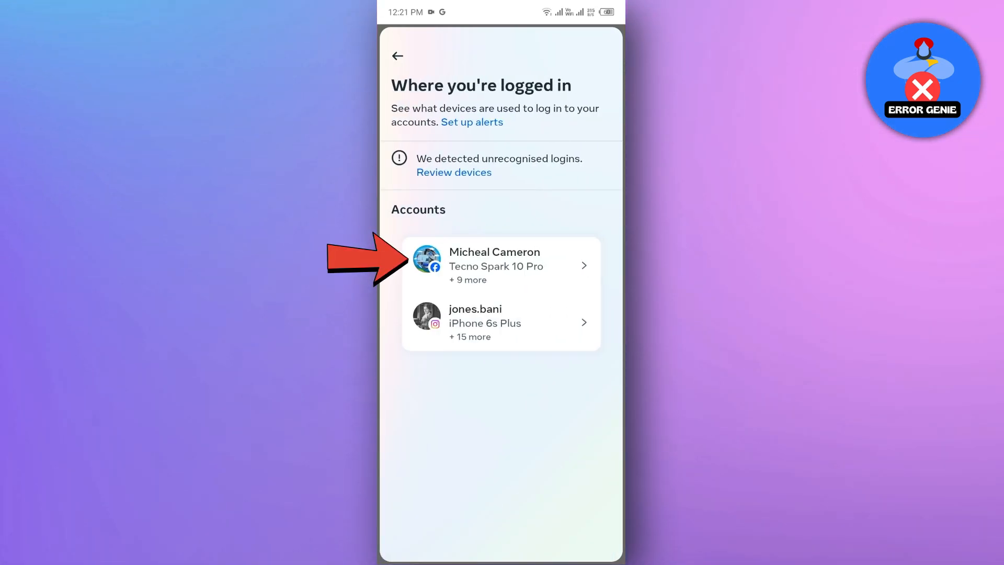
left_click(500, 264)
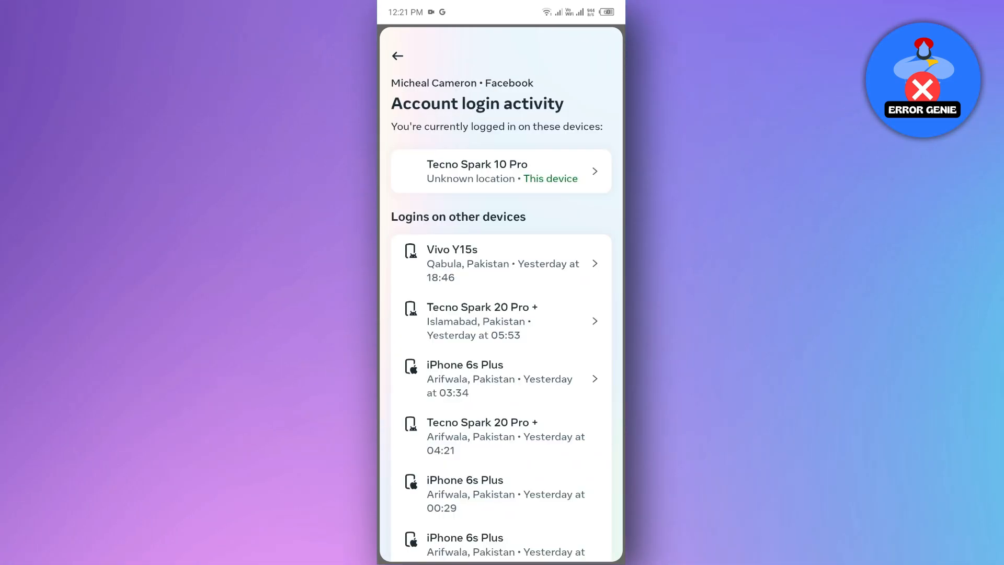